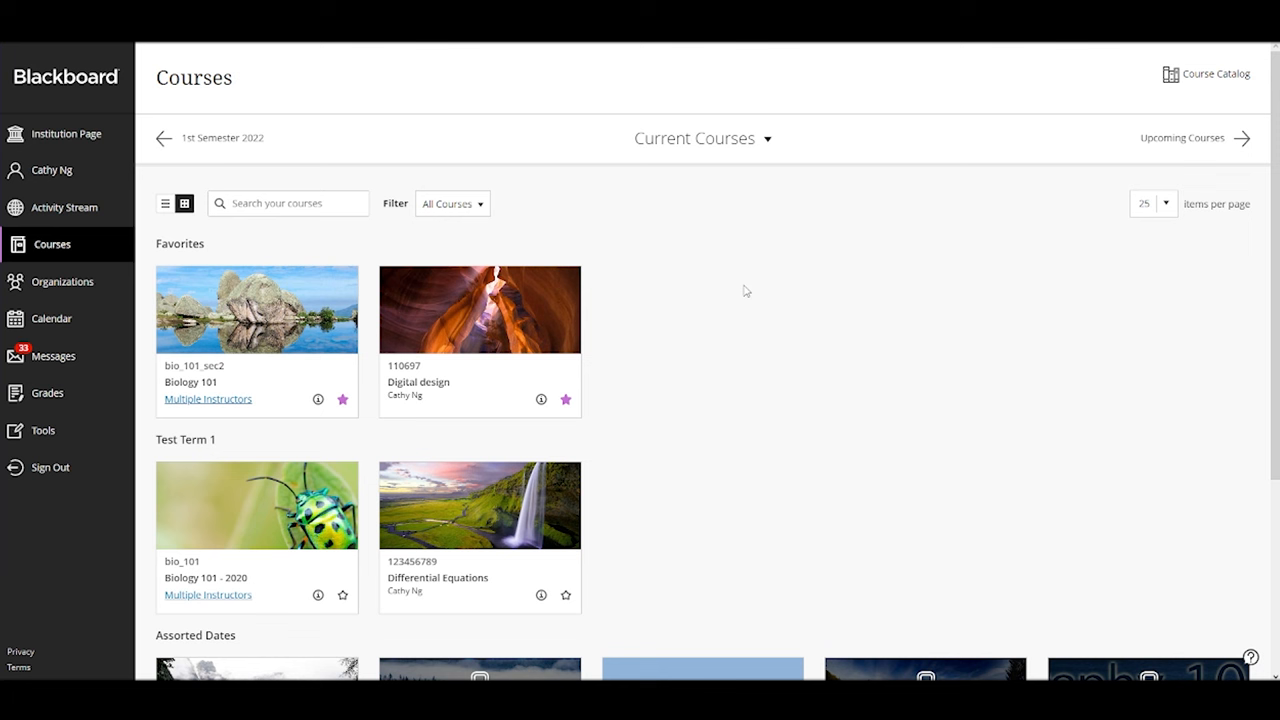
mouse_move(110, 198)
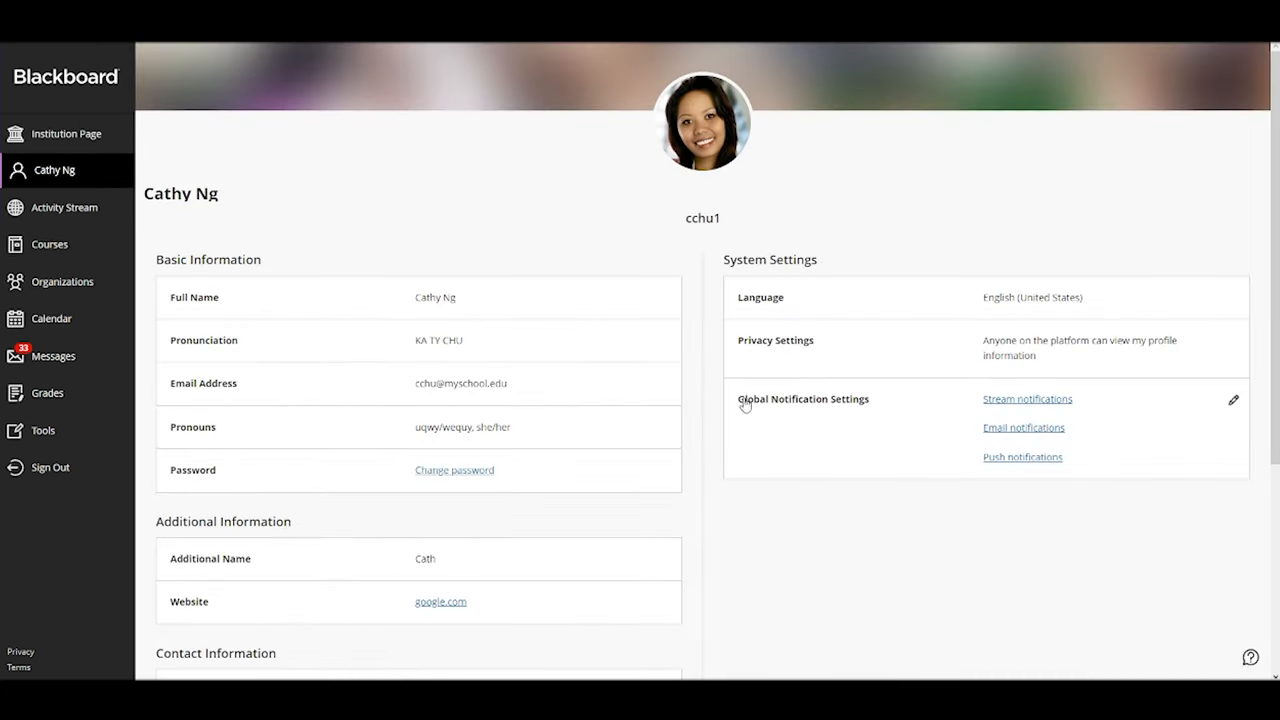
mouse_move(994, 596)
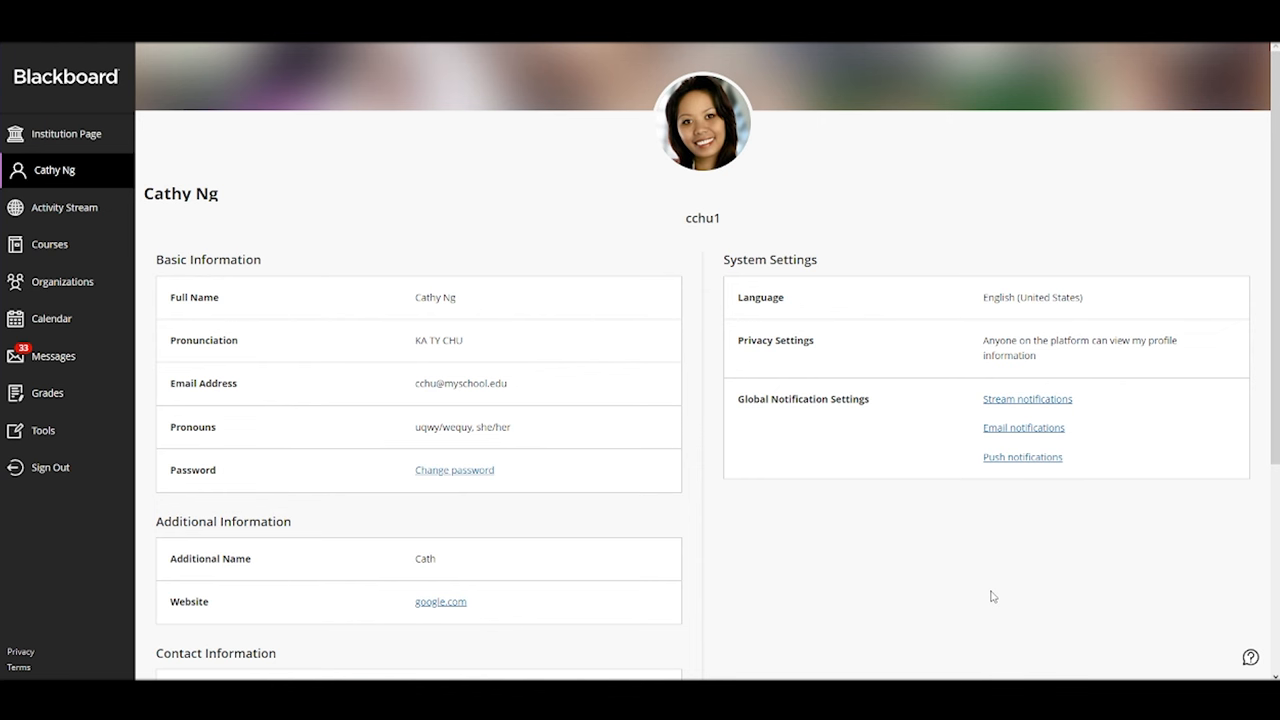
mouse_move(684, 352)
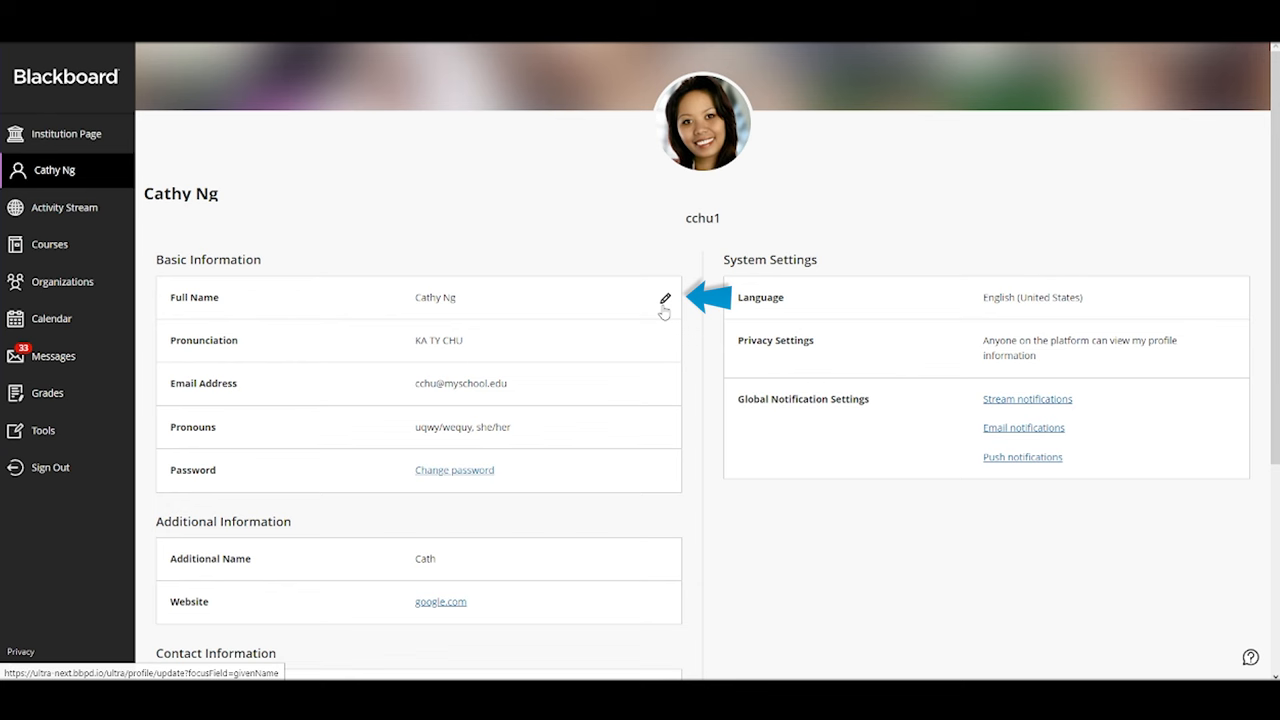
Bring up the basic information editor for name, pronunciation, pronouns and email, then review its fields.
left_click(664, 296)
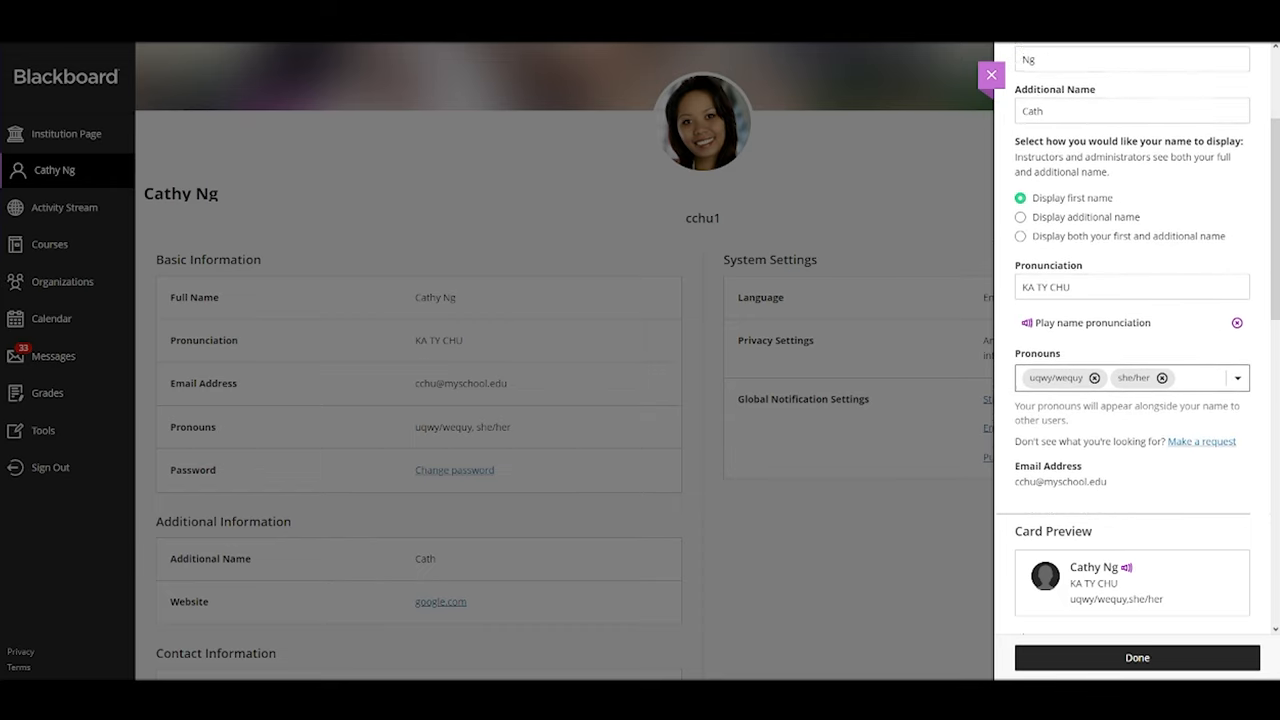
scroll("down", 3)
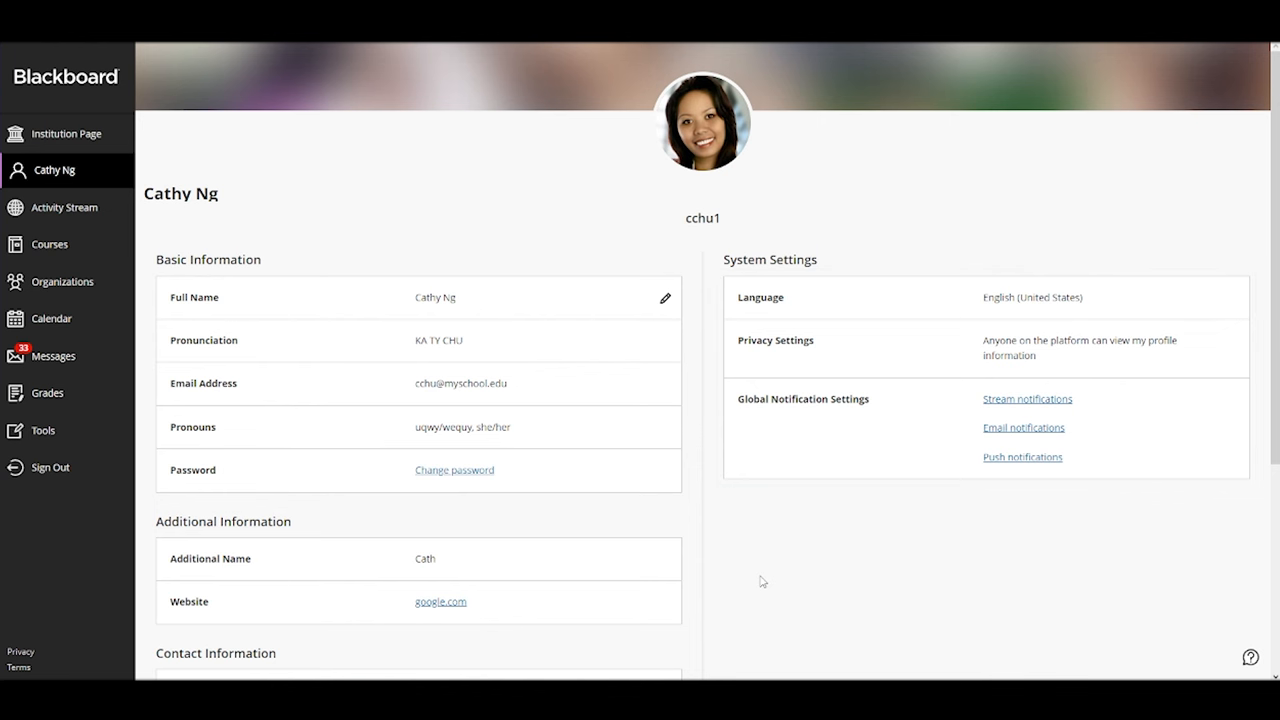
mouse_move(730, 114)
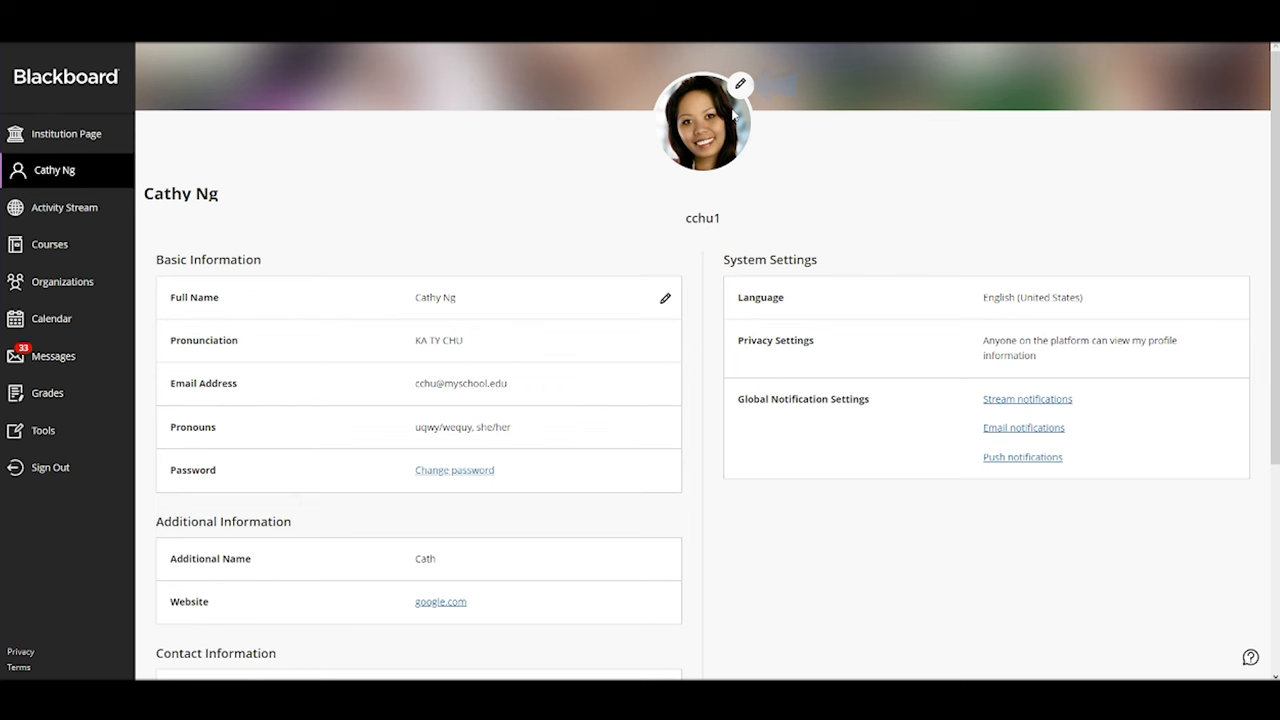
mouse_move(740, 84)
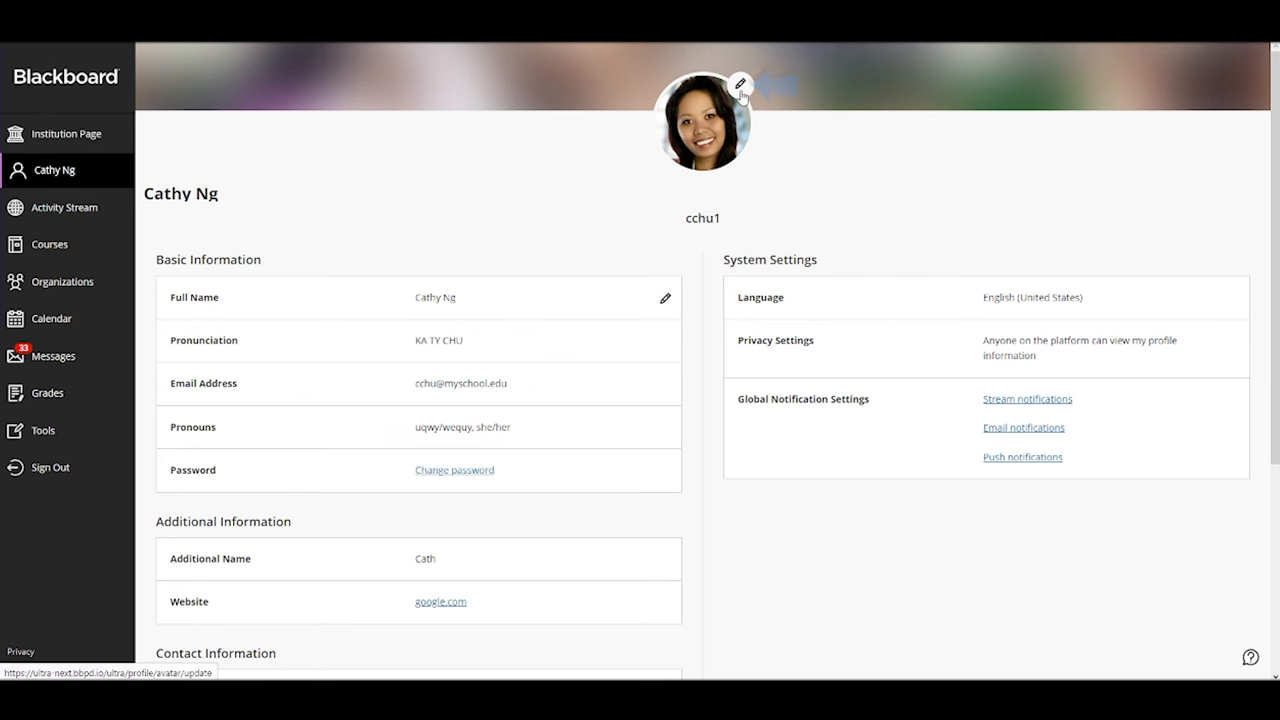
Bring up the Change Profile Picture panel showing the current photo and upload option.
left_click(740, 84)
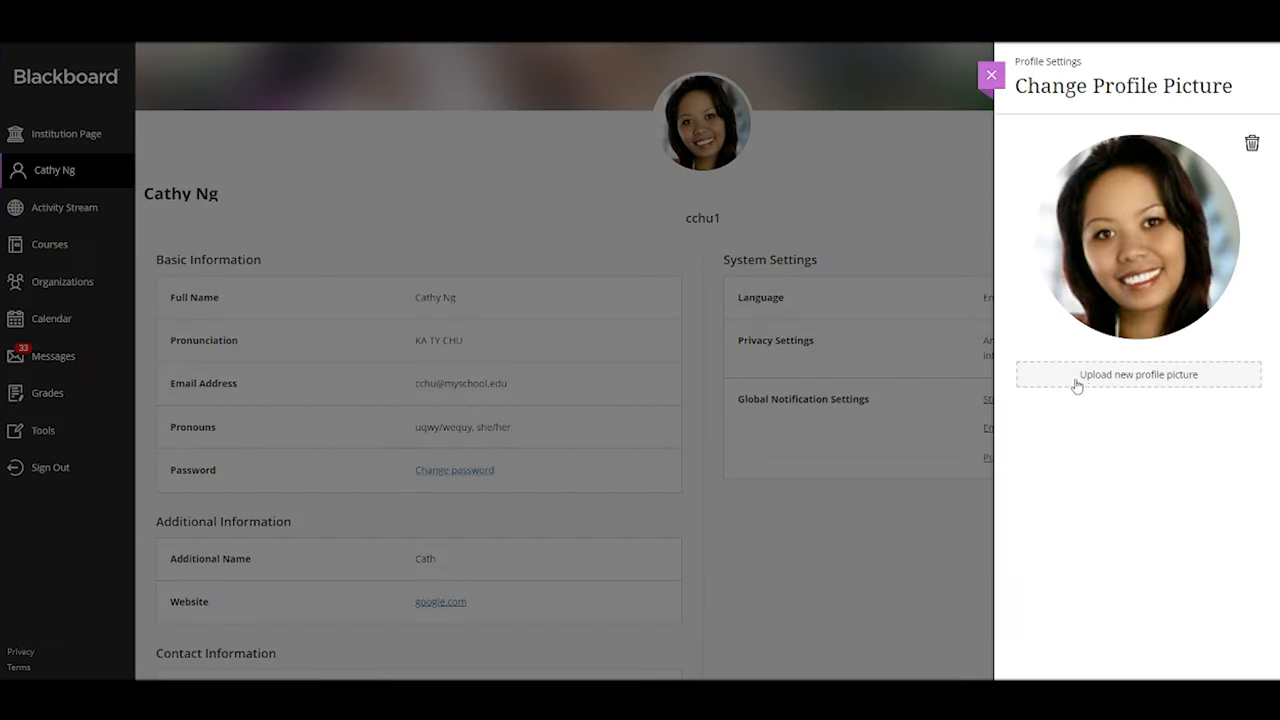